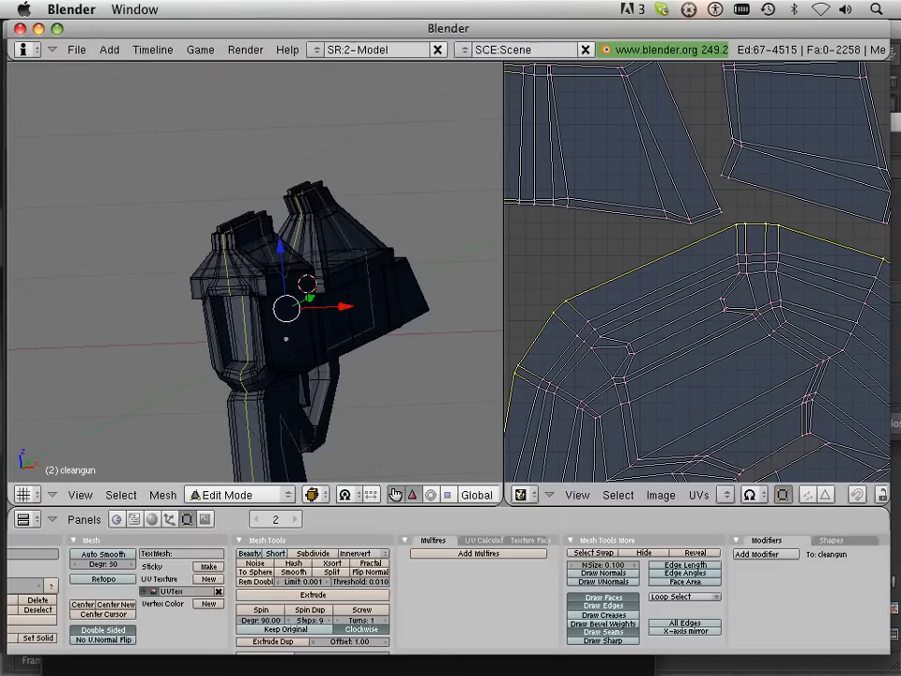
- Zoom in on the gun's upper body in Edit Mode and select all to inspect edges
left_click(285, 308)
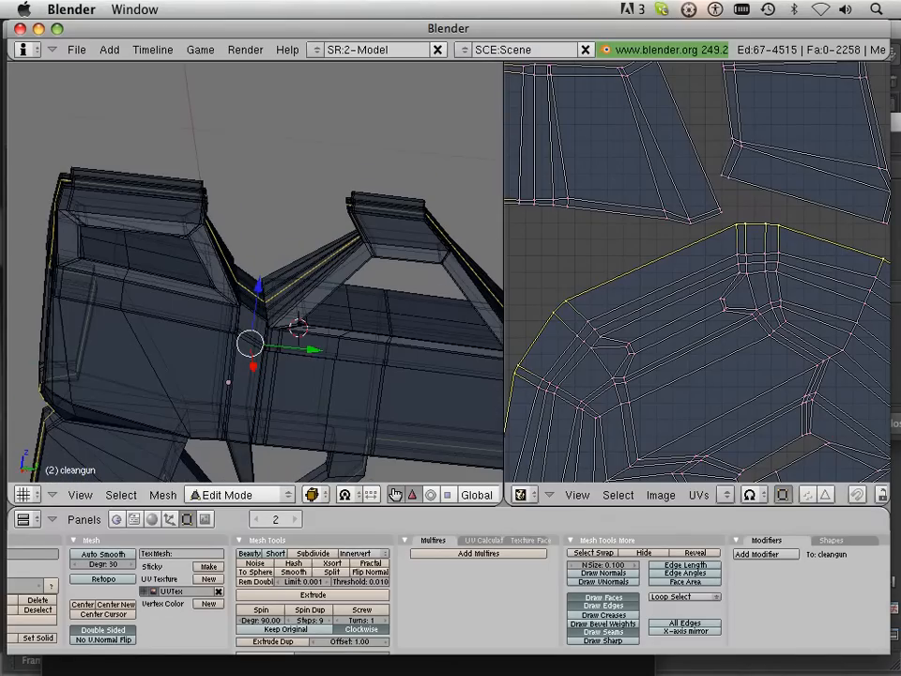
key("a")
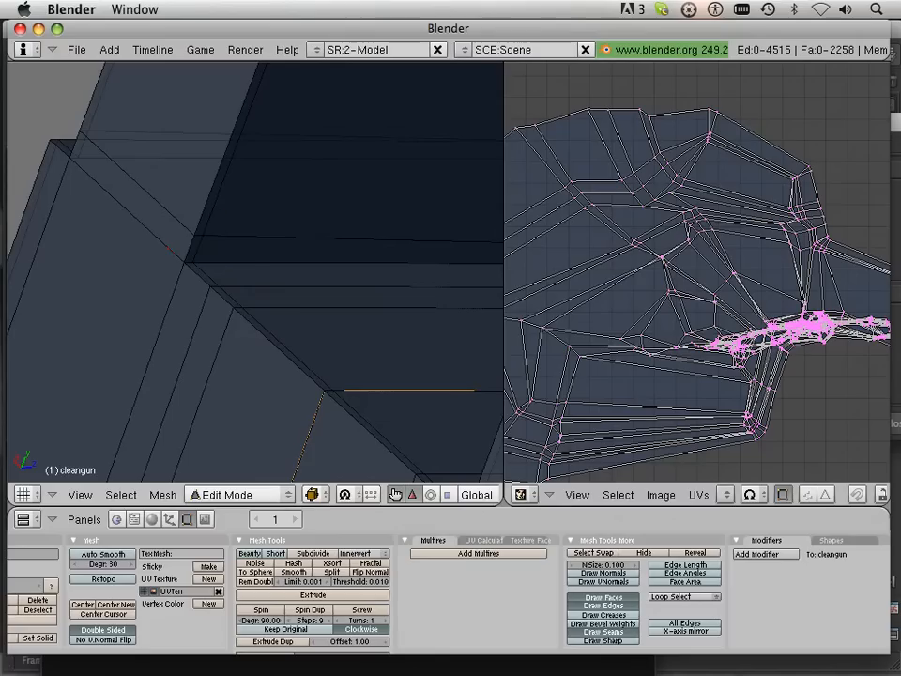
- Select an edge on the gun's angled upper body for seam marking
left_click(323, 389)
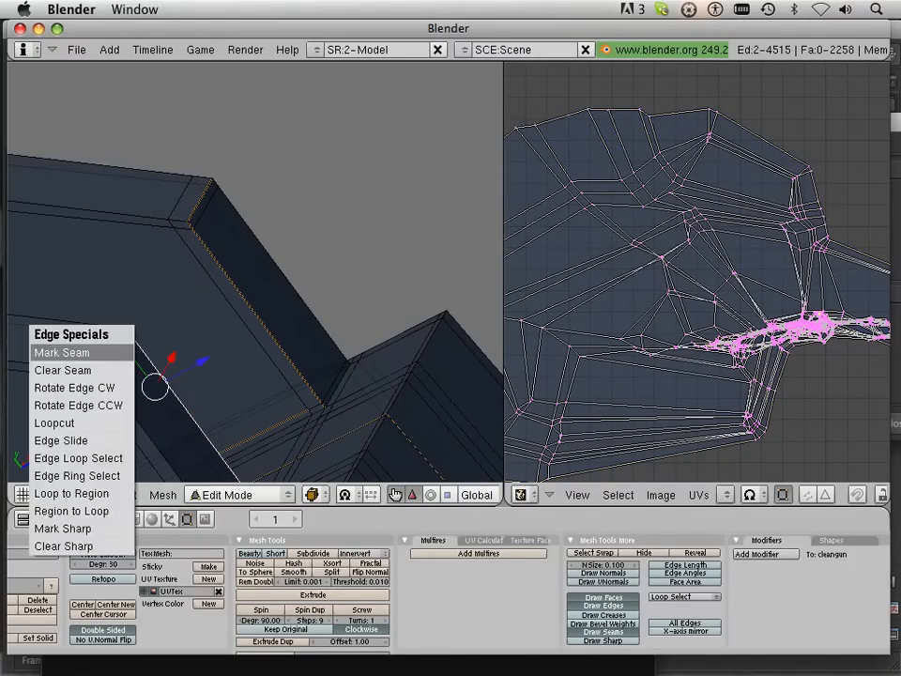
- Mark the two selected edges, then ten more relief-cut edges, as UV seams
left_click(60, 353)
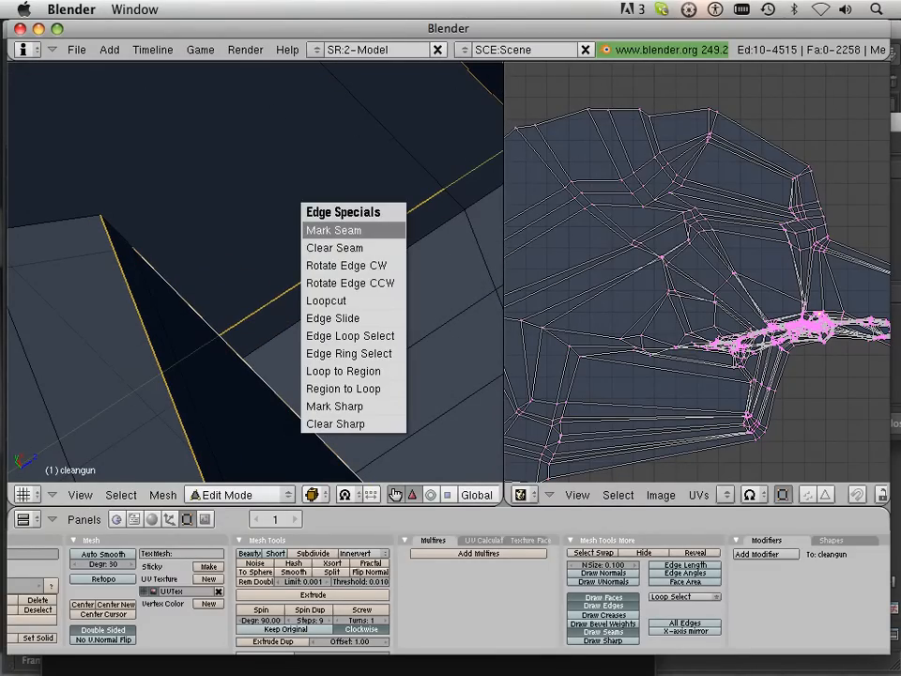
left_click(334, 229)
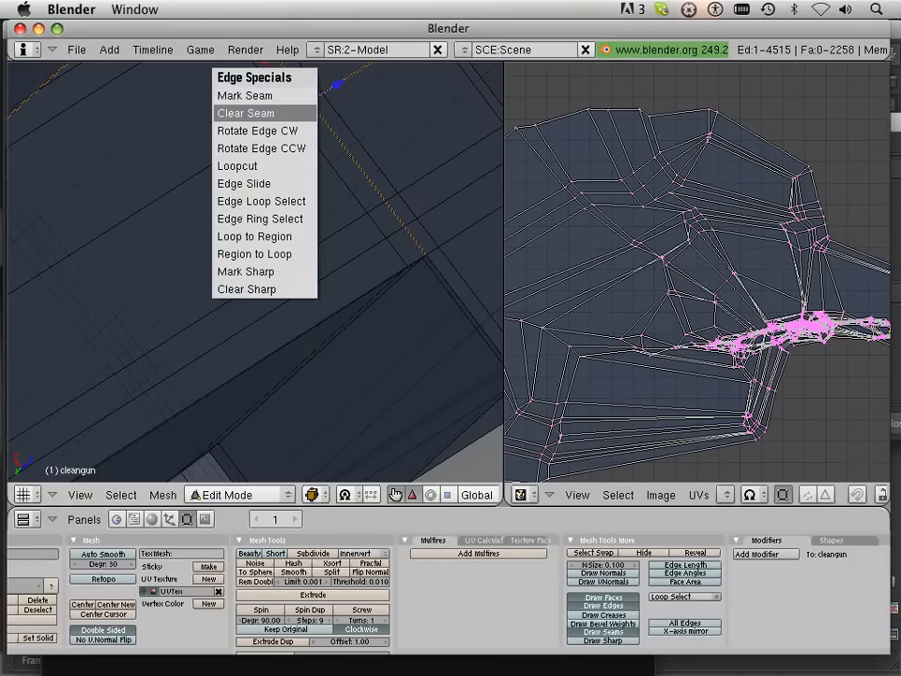
- Clear the seam from the wrongly marked edge and rotate the view to find more
left_click(244, 112)
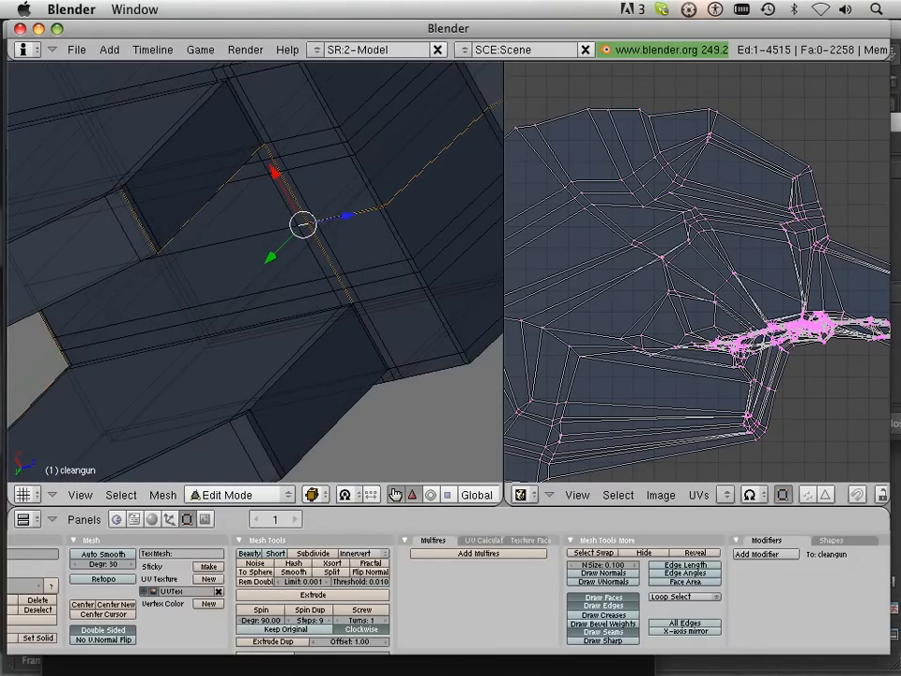
left_click_drag(302, 224, 302, 355)
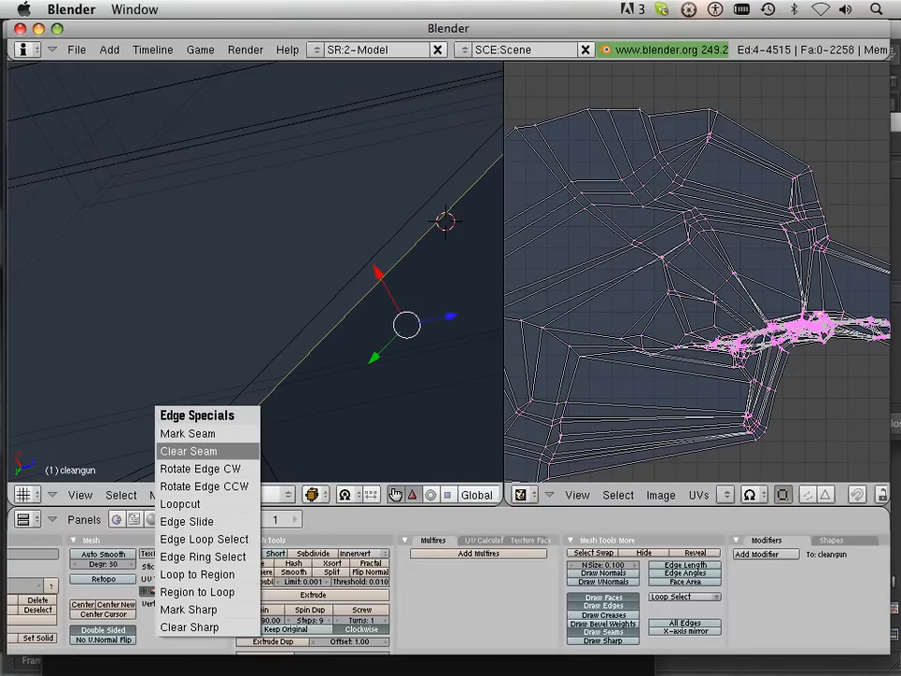
- Clear seams from the stray edges and test-unwrap the mesh with the current seams
left_click(188, 451)
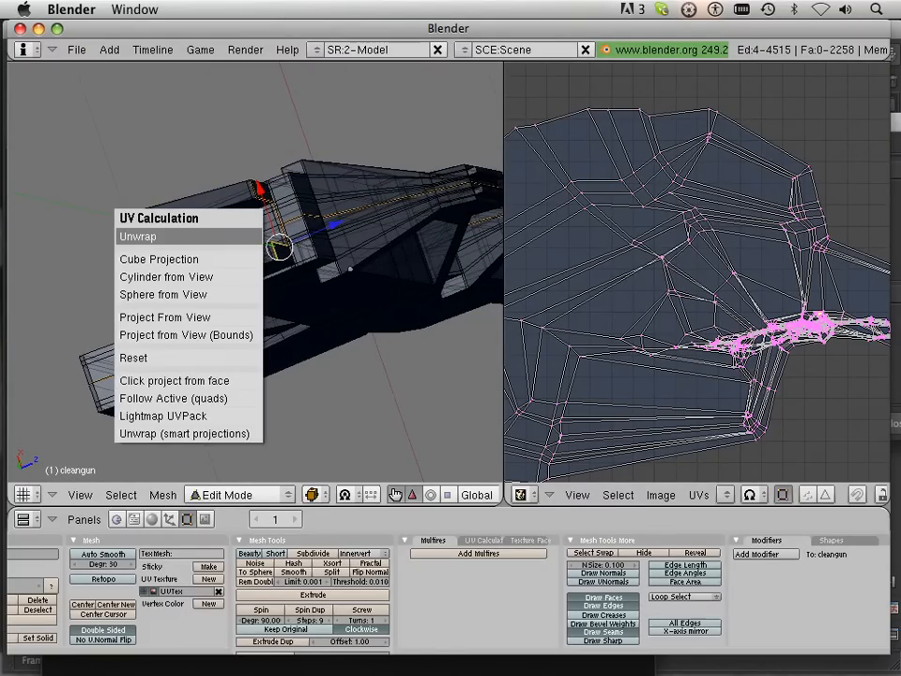
left_click(136, 236)
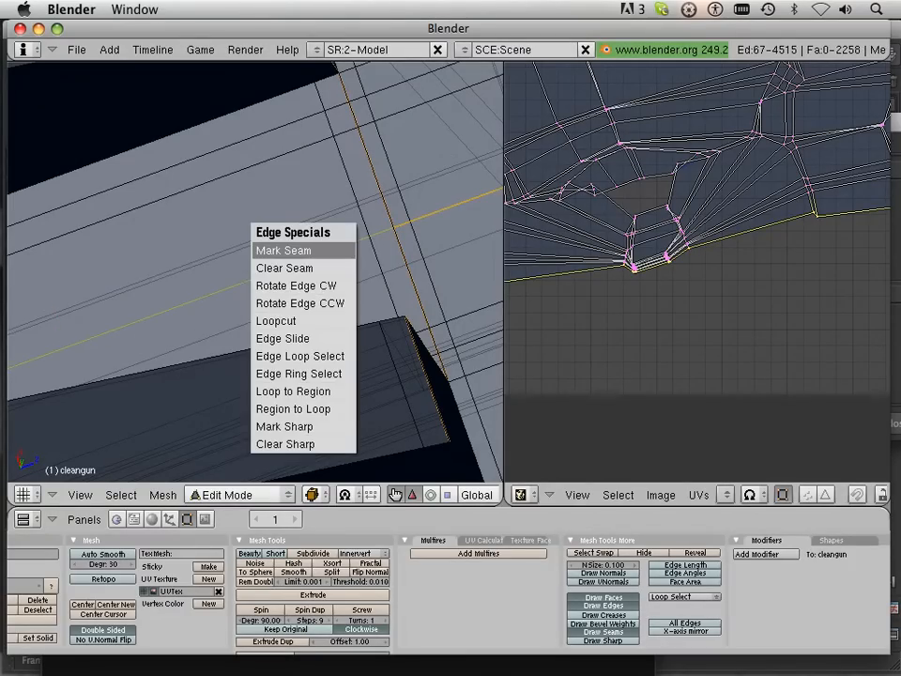
- Mark the 67 median-line edges as seams and unwrap the whole gun into two UV shells
left_click(281, 249)
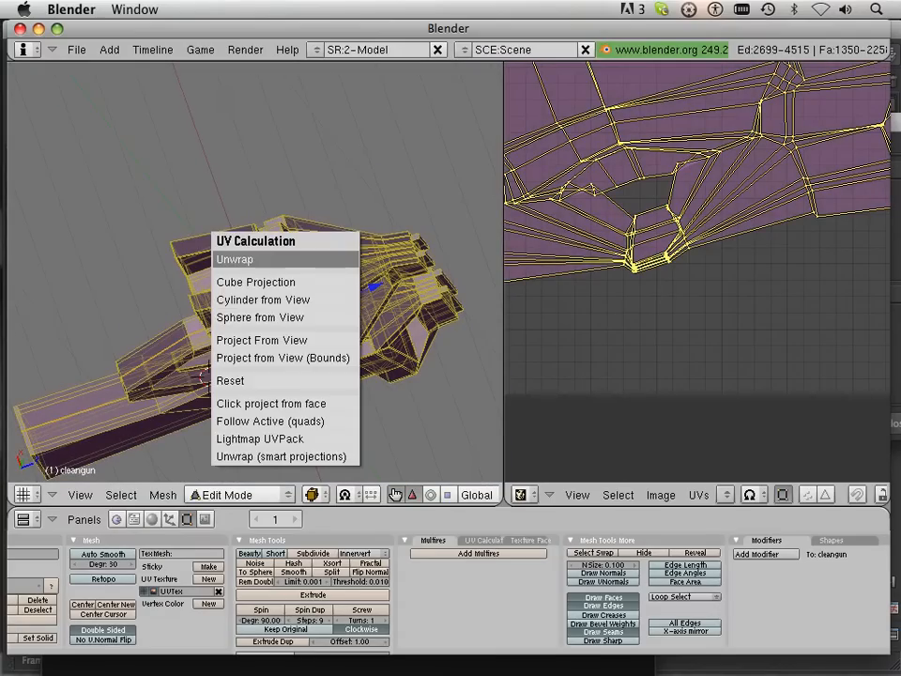
left_click(234, 259)
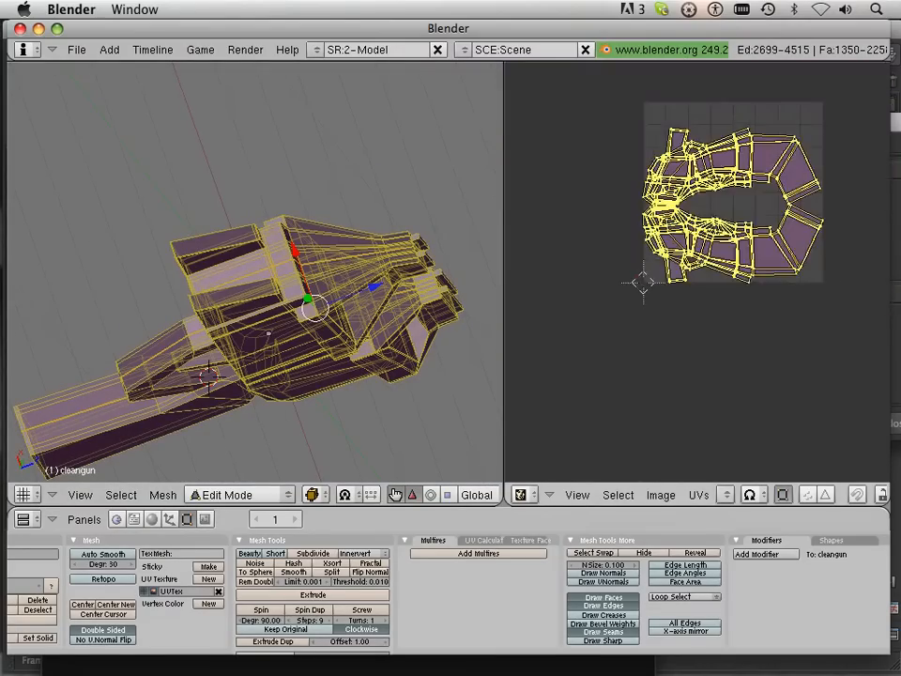